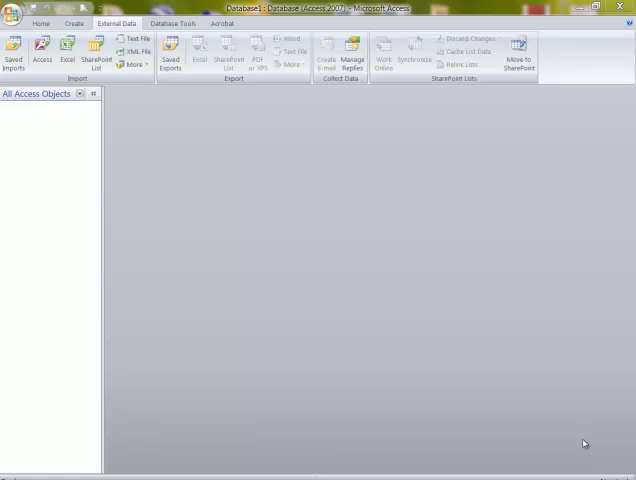
{"action": "mouse_move", "coordinate": [3, 389]}
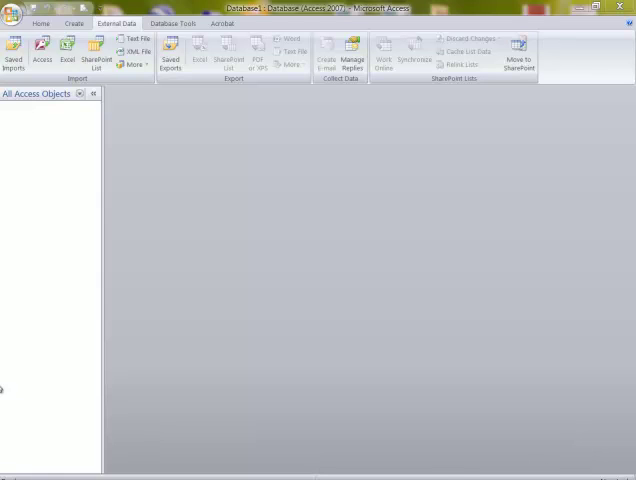
{"action": "mouse_move", "coordinate": [362, 355]}
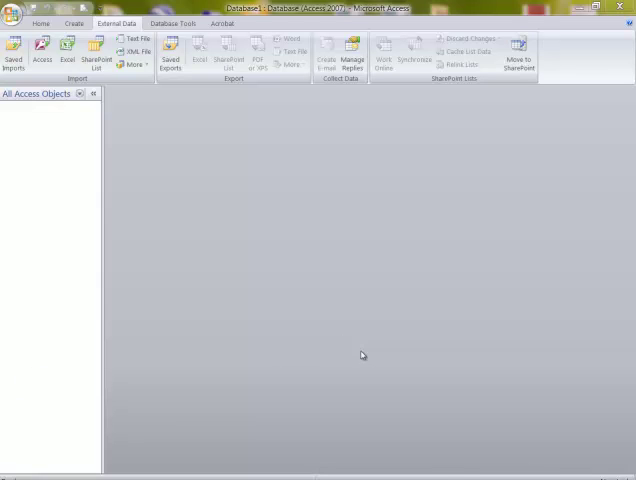
{"action": "mouse_move", "coordinate": [296, 81]}
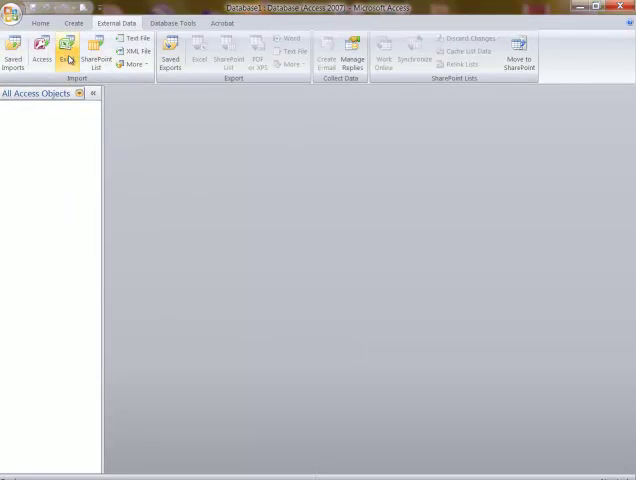
Step: Pick broker.xls from the access files folder as the Excel import source
{"action": "left_click", "coordinate": [66, 55]}
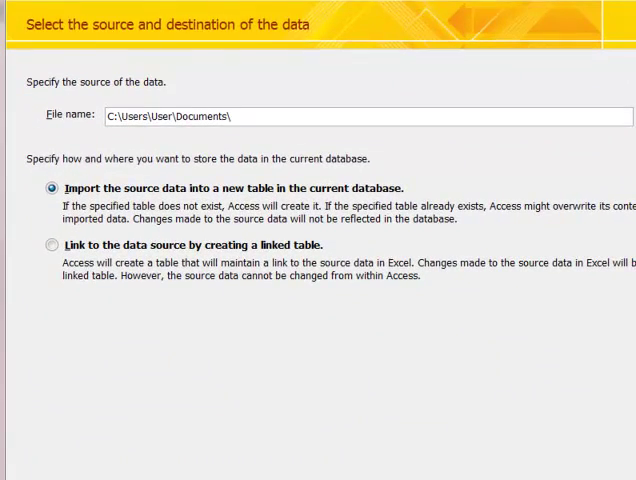
{"action": "left_click", "coordinate": [620, 117]}
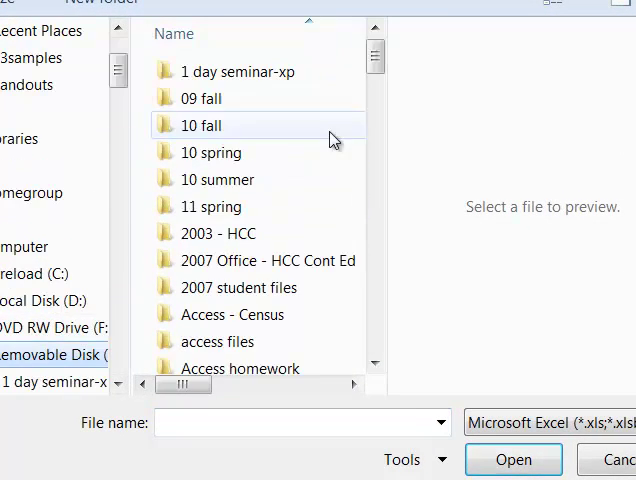
{"action": "scroll", "scroll_direction": "down", "scroll_amount": 3}
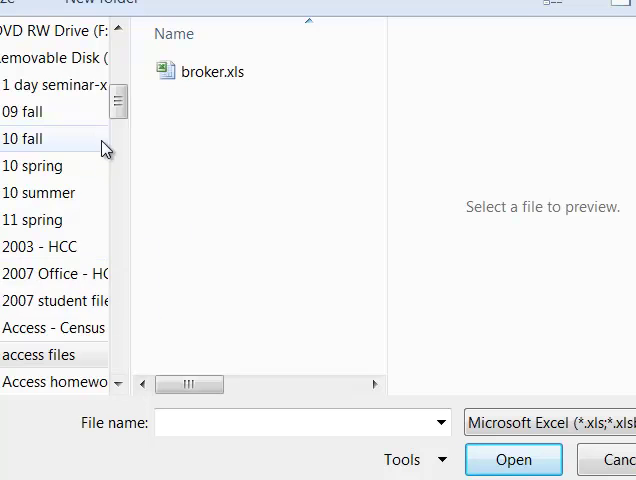
{"action": "left_click", "coordinate": [210, 71]}
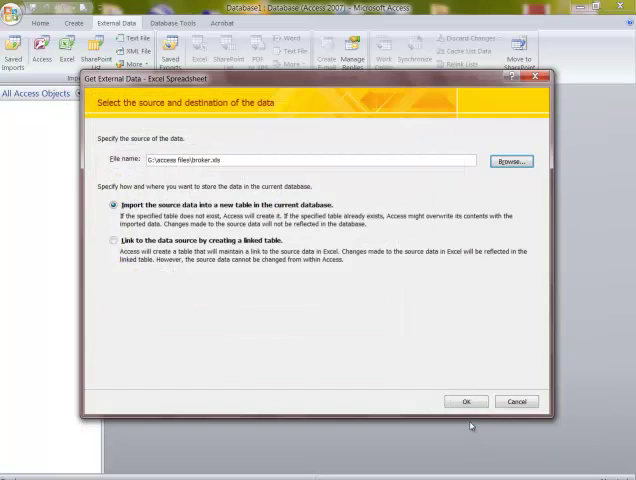
Step: Start the wizard on Sheet1, with the first row as column headings
{"action": "left_click", "coordinate": [465, 401]}
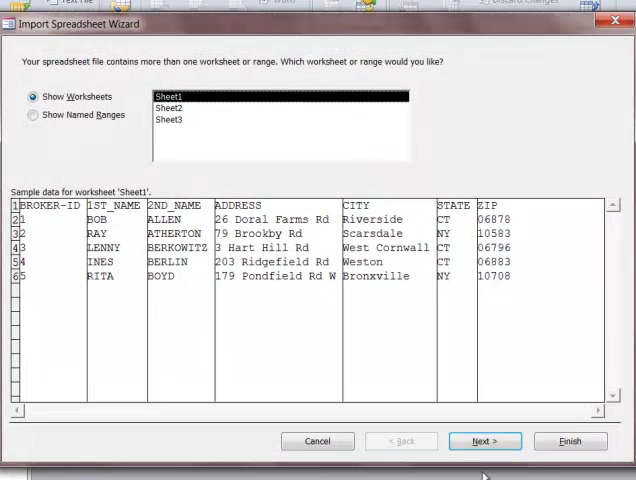
{"action": "mouse_move", "coordinate": [145, 105]}
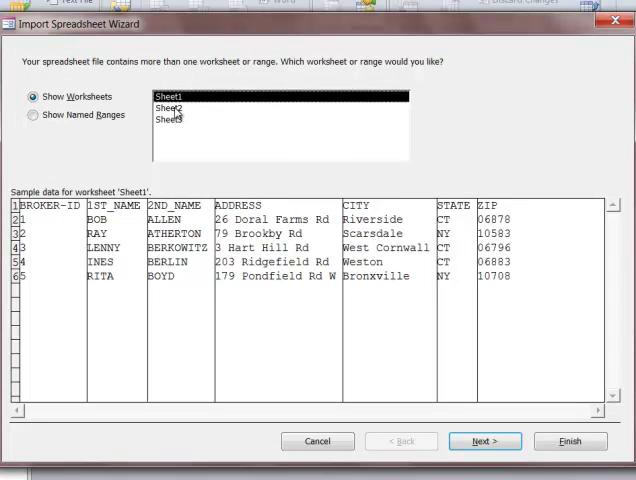
{"action": "left_click", "coordinate": [485, 441]}
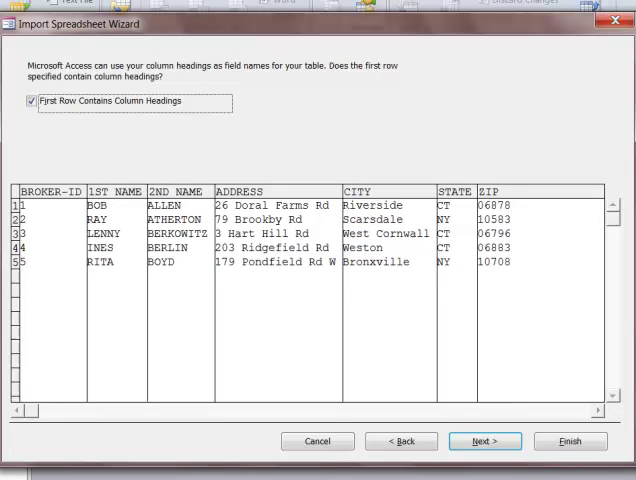
{"action": "mouse_move", "coordinate": [70, 209]}
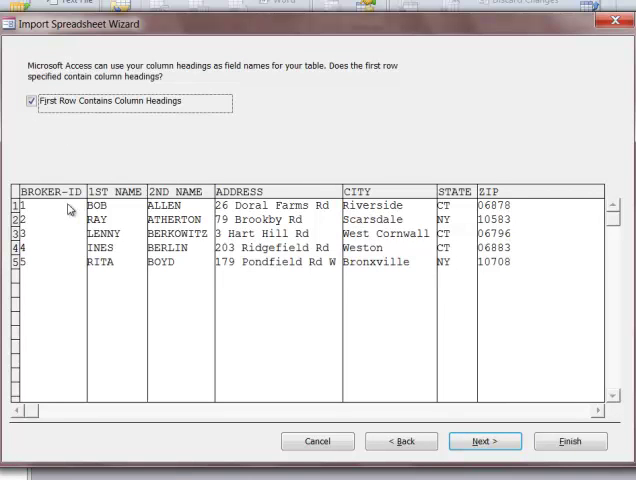
{"action": "mouse_move", "coordinate": [523, 288]}
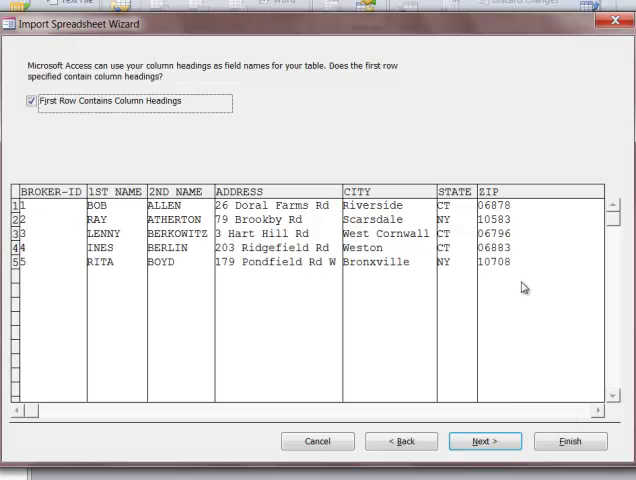
Step: Set BROKER-ID's Indexed option to Yes (No Duplicates) in the import wizard
{"action": "left_click", "coordinate": [485, 441]}
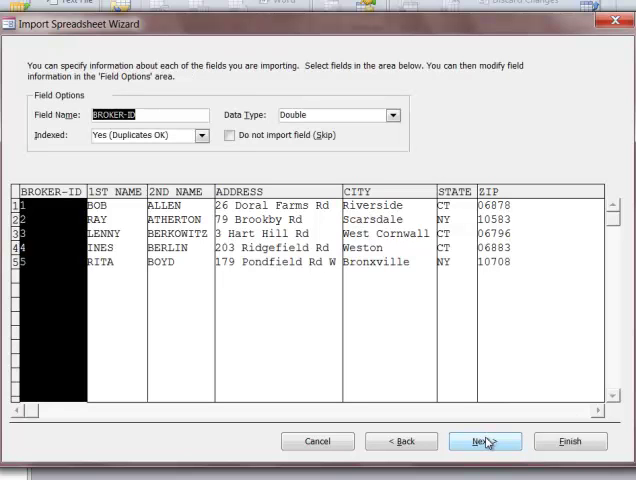
{"action": "mouse_move", "coordinate": [485, 441]}
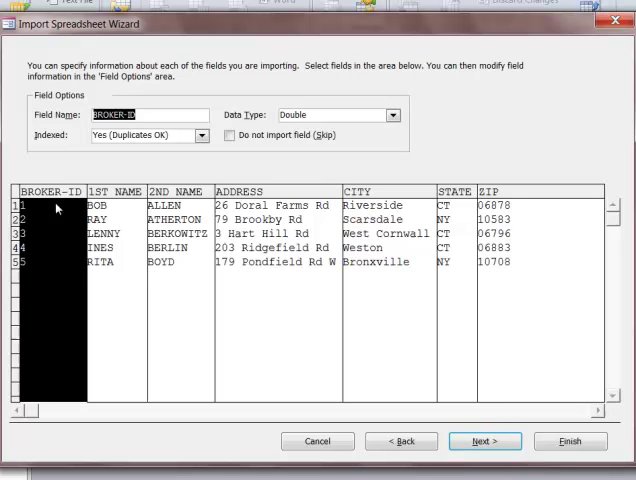
{"action": "mouse_move", "coordinate": [235, 187]}
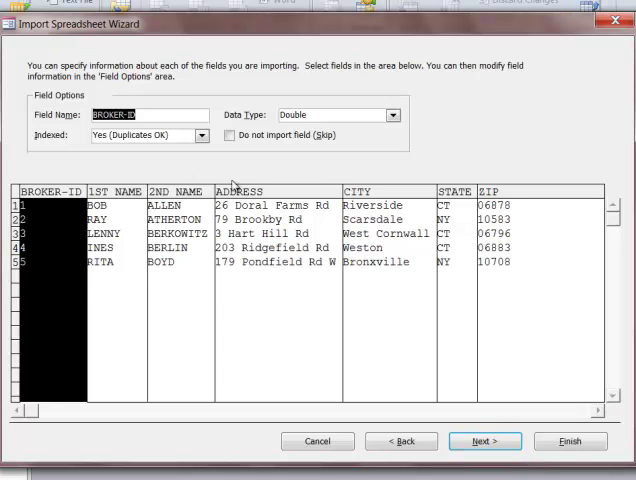
{"action": "left_click", "coordinate": [201, 135]}
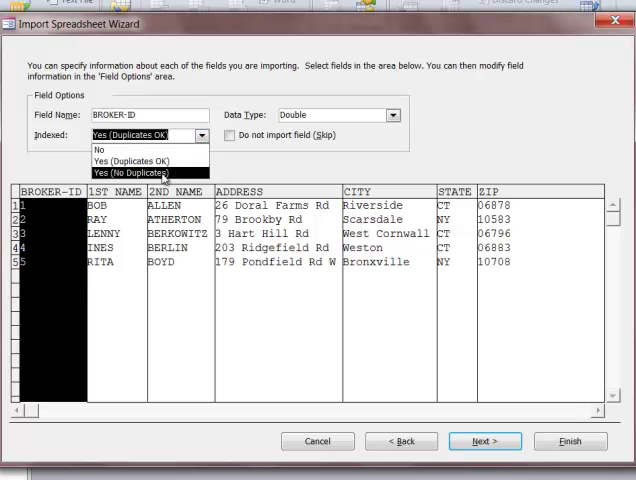
{"action": "left_click", "coordinate": [135, 172]}
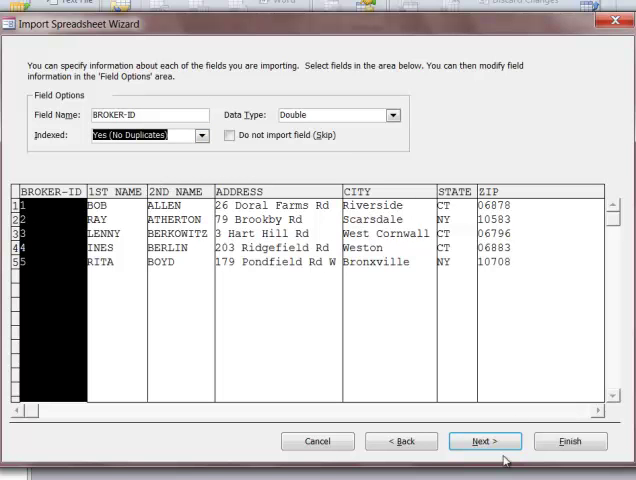
{"action": "left_click", "coordinate": [485, 441]}
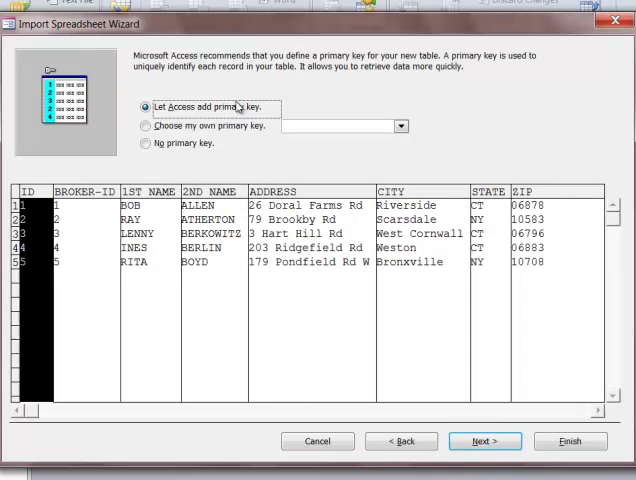
Step: Choose BROKER-ID as the primary key and enter 'Brokers' as the table name
{"action": "left_click", "coordinate": [146, 125]}
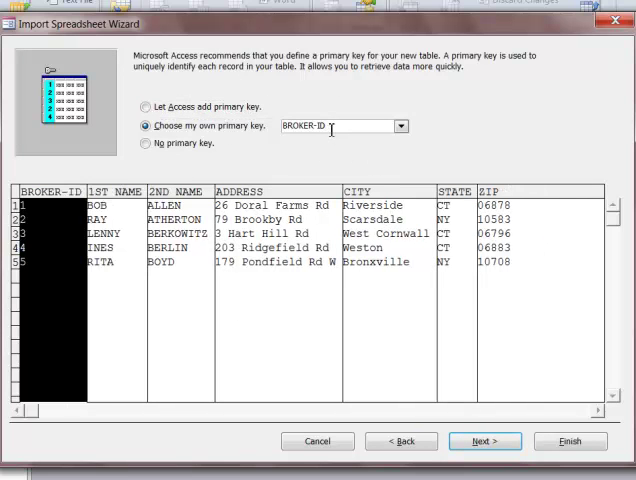
{"action": "mouse_move", "coordinate": [52, 239]}
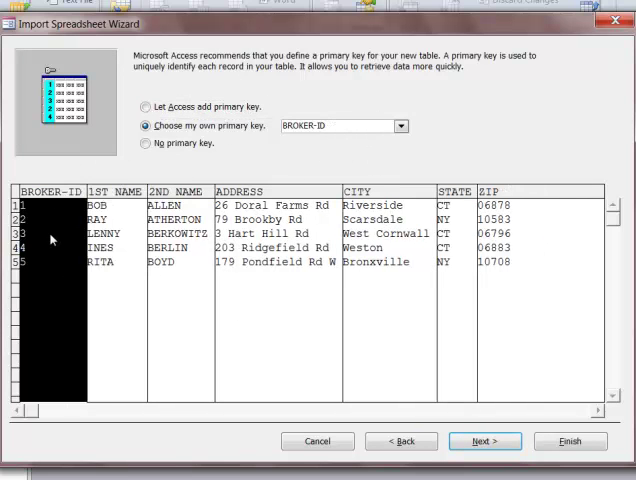
{"action": "left_click", "coordinate": [485, 441]}
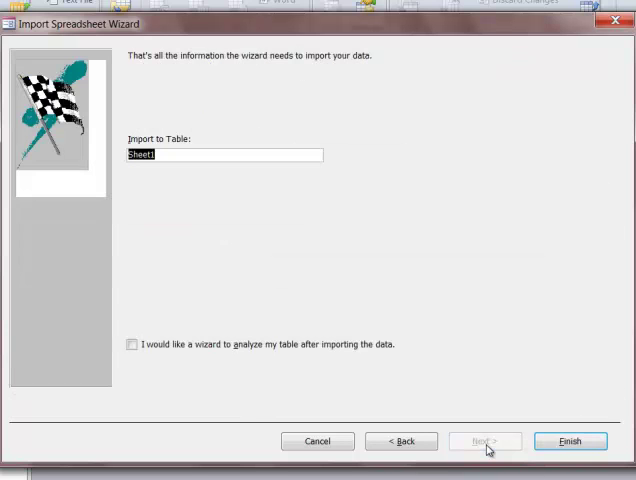
{"action": "mouse_move", "coordinate": [495, 461]}
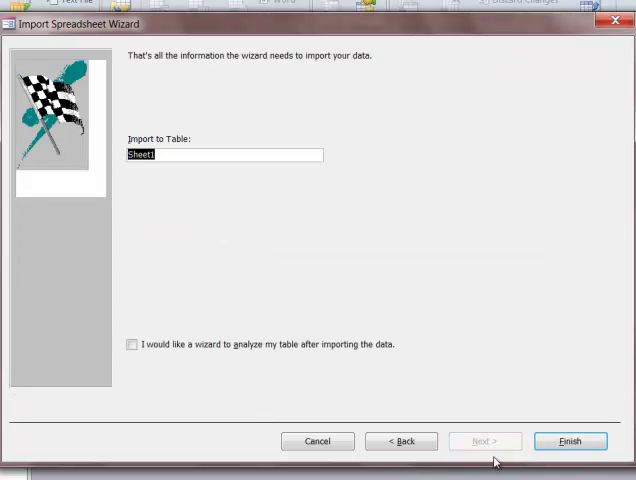
{"action": "type", "text": "Brokers"}
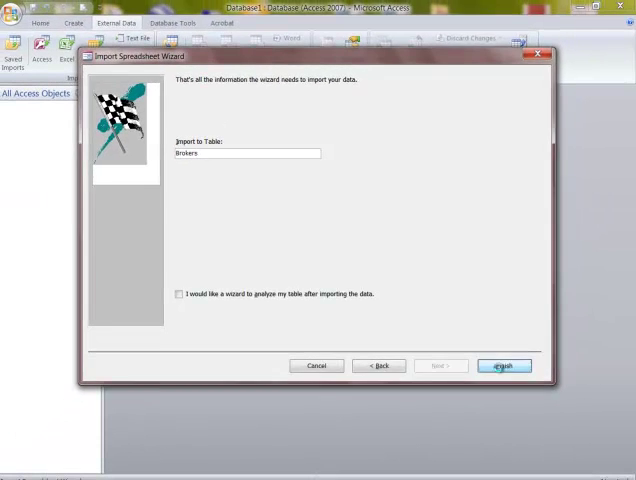
Step: Finish the import and open the Brokers table's records from the navigation pane
{"action": "left_click", "coordinate": [504, 365]}
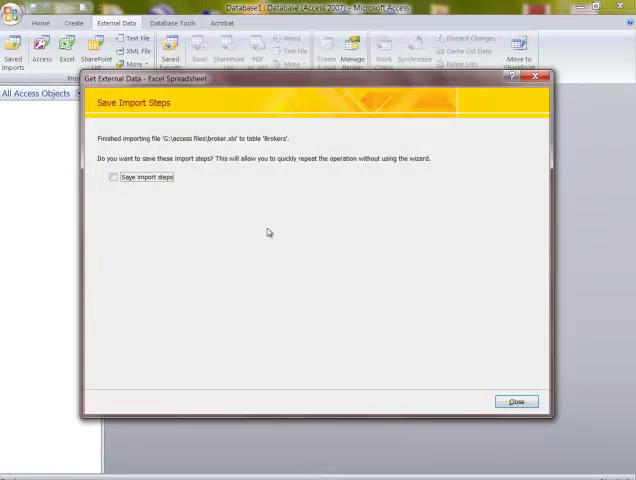
{"action": "mouse_move", "coordinate": [303, 291]}
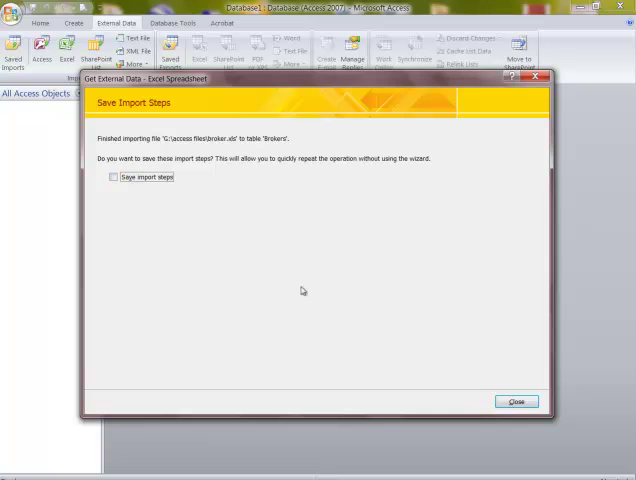
{"action": "left_click", "coordinate": [516, 401]}
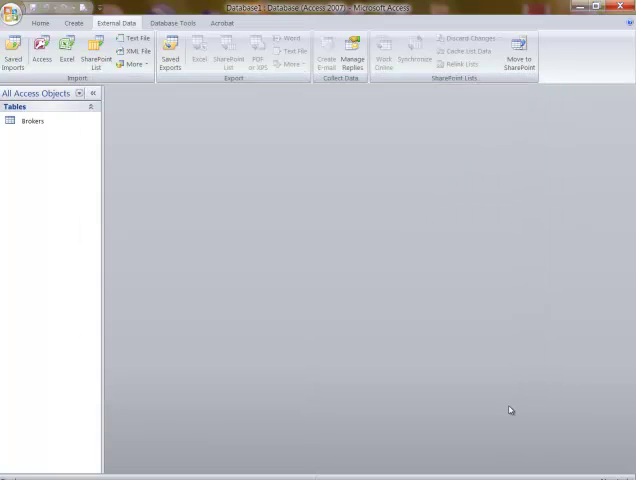
{"action": "left_click", "coordinate": [33, 121]}
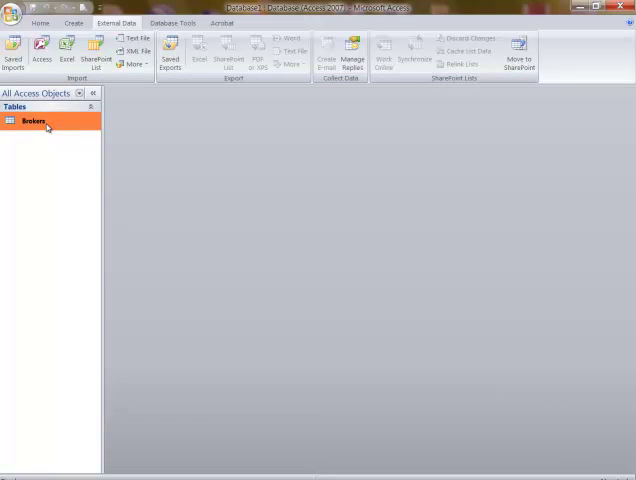
{"action": "double_click", "coordinate": [33, 120]}
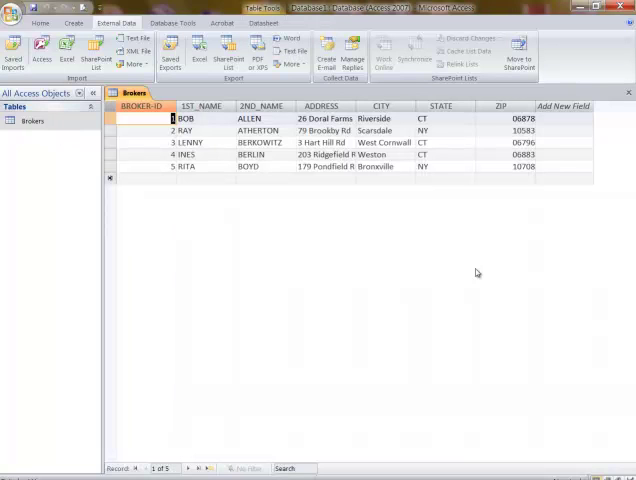
{"action": "mouse_move", "coordinate": [478, 291]}
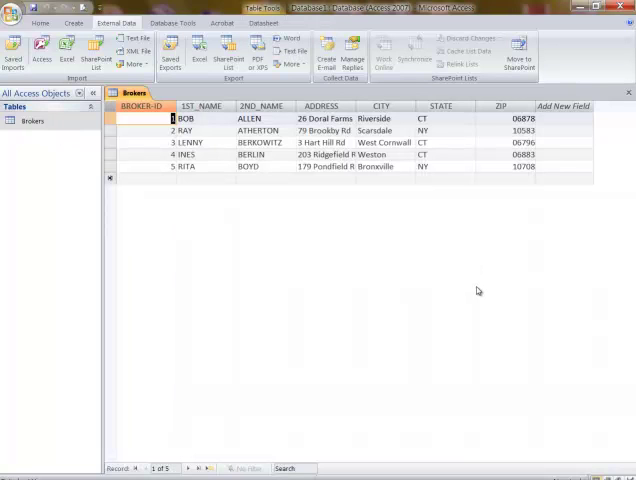
{"action": "mouse_move", "coordinate": [28, 156]}
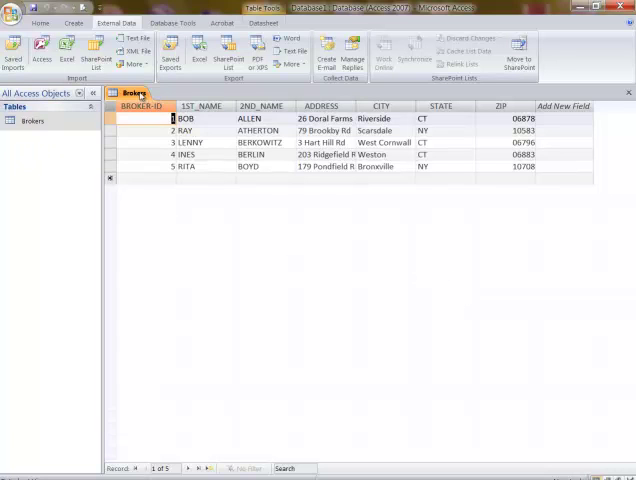
{"action": "right_click", "coordinate": [133, 92]}
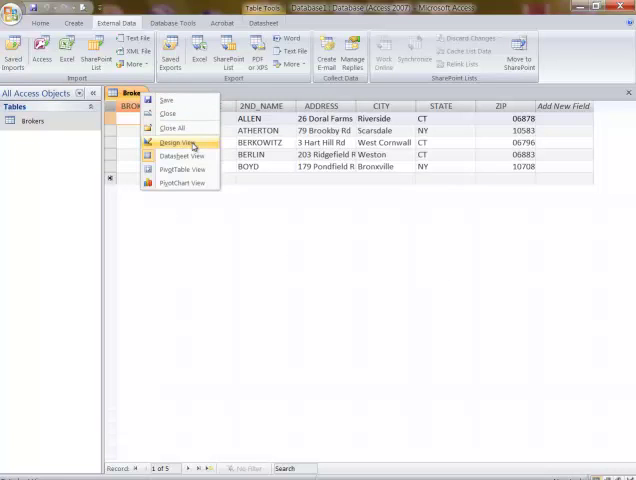
Step: In Design View, set the ZIP field's data type to Text
{"action": "left_click", "coordinate": [176, 142]}
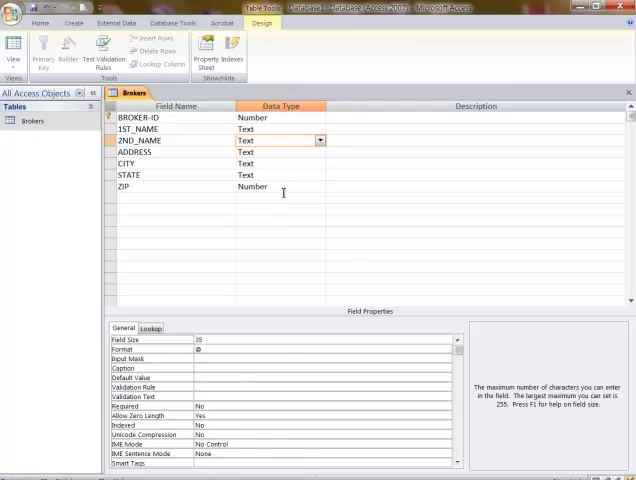
{"action": "left_click", "coordinate": [321, 187]}
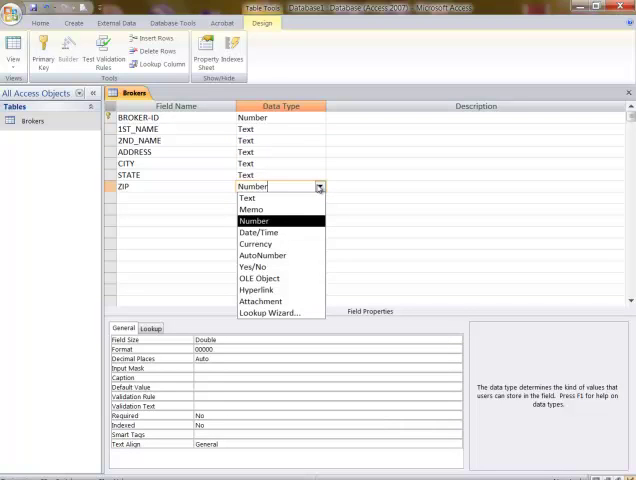
{"action": "left_click", "coordinate": [247, 198]}
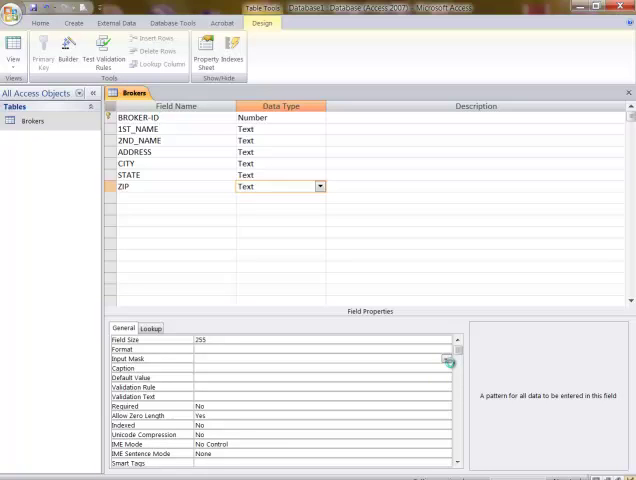
Step: Save the table and apply the Zip Code input mask (00000-9999) to ZIP
{"action": "left_click", "coordinate": [447, 358]}
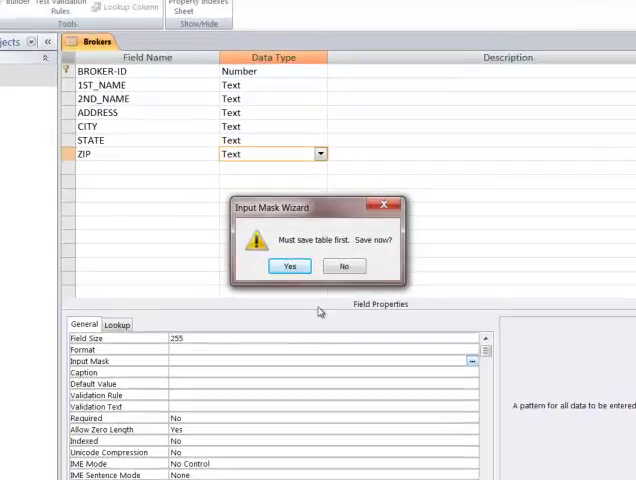
{"action": "left_click", "coordinate": [289, 265]}
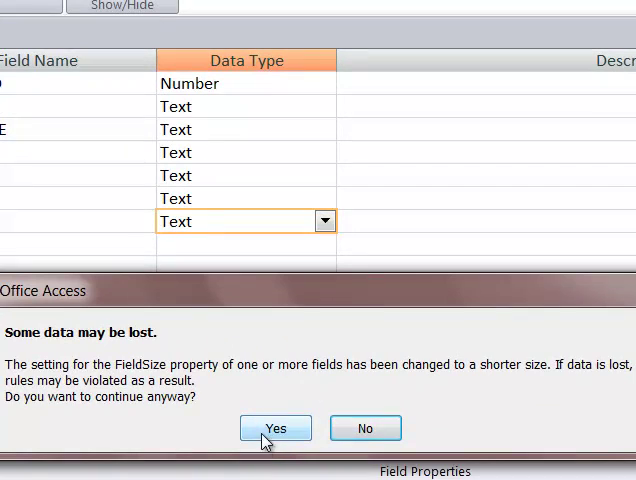
{"action": "left_click", "coordinate": [275, 428]}
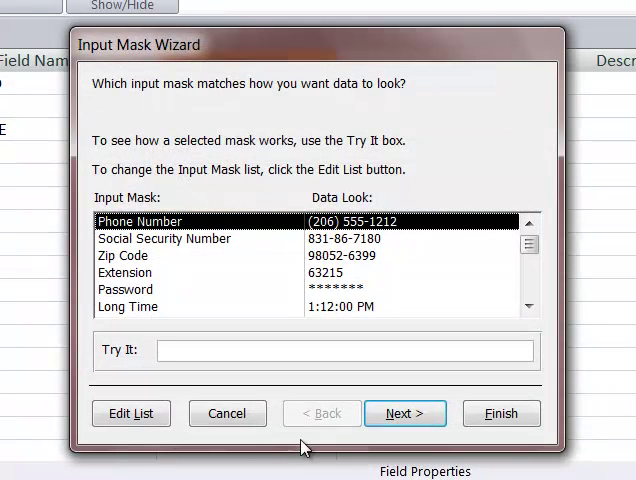
{"action": "left_click", "coordinate": [405, 413]}
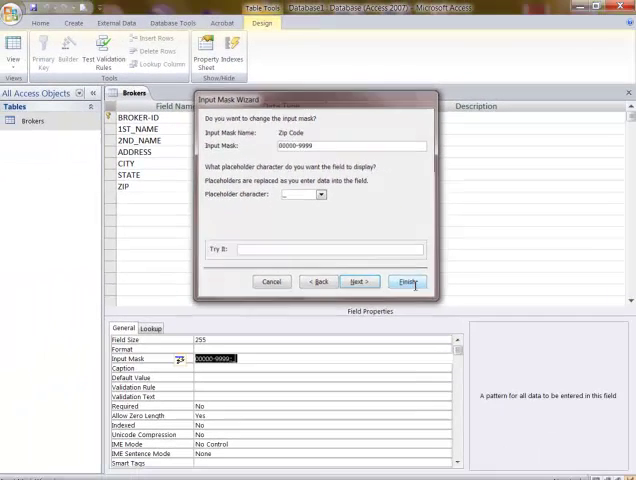
{"action": "left_click", "coordinate": [408, 281]}
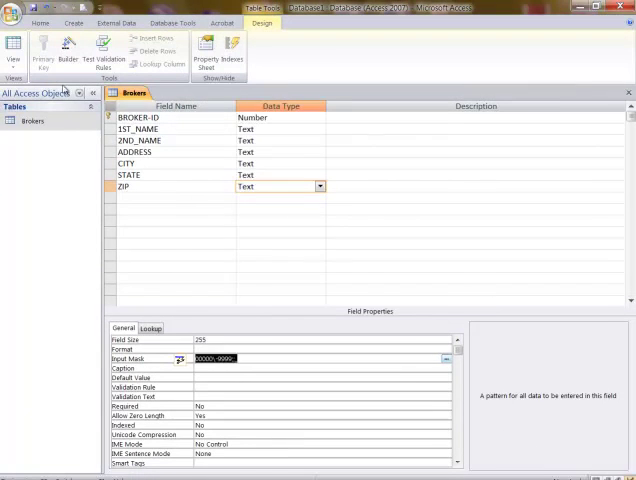
Step: Save the design and switch the Brokers table to Datasheet View
{"action": "right_click", "coordinate": [130, 93]}
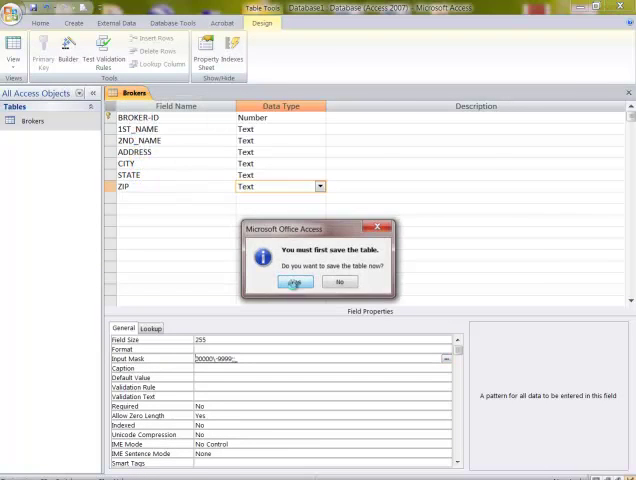
{"action": "left_click", "coordinate": [312, 281]}
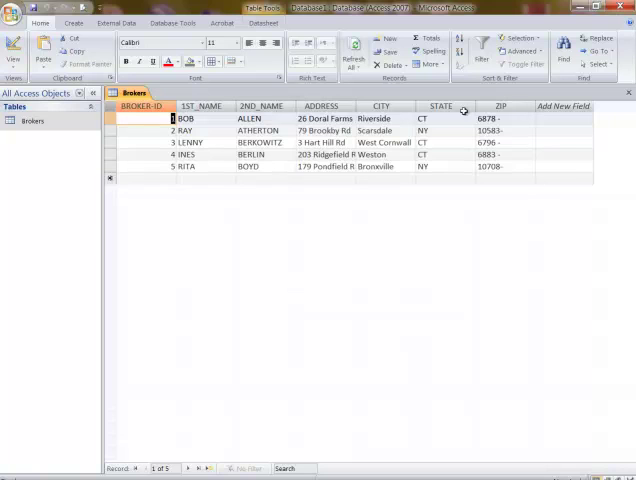
{"action": "mouse_move", "coordinate": [508, 141]}
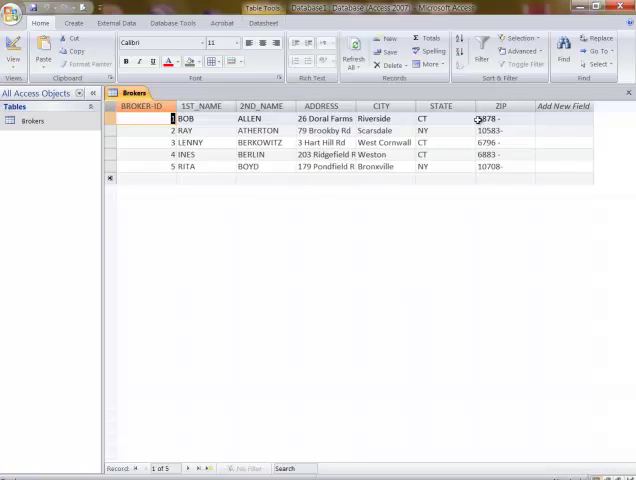
Step: Retype the Connecticut ZIPs with leading zeros: 06878, 06796 and 06883
{"action": "left_click", "coordinate": [440, 118]}
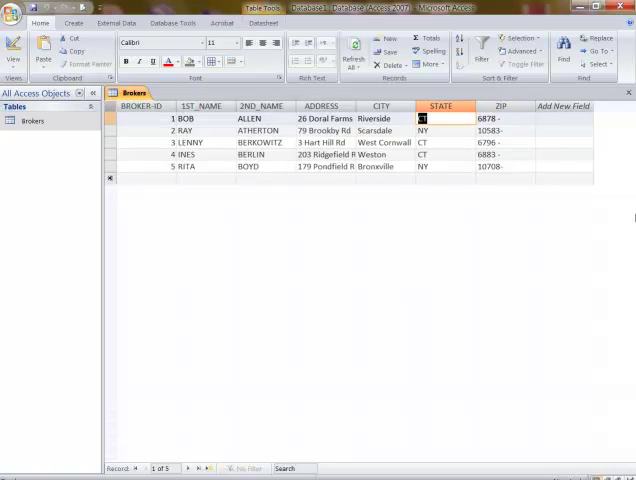
{"action": "type", "text": "0"}
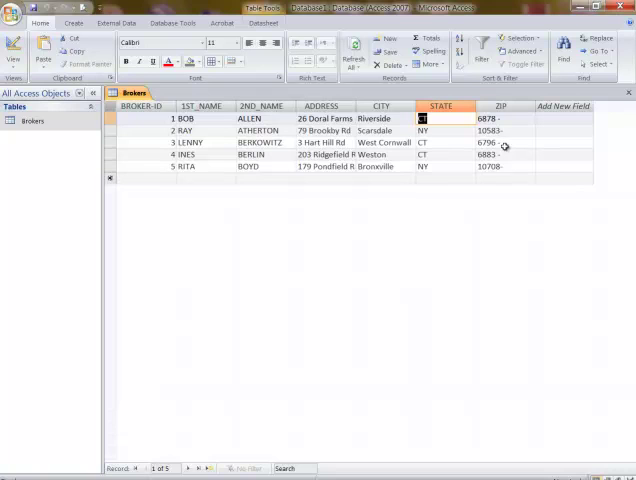
{"action": "left_click", "coordinate": [495, 118]}
{"action": "type", "text": "0"}
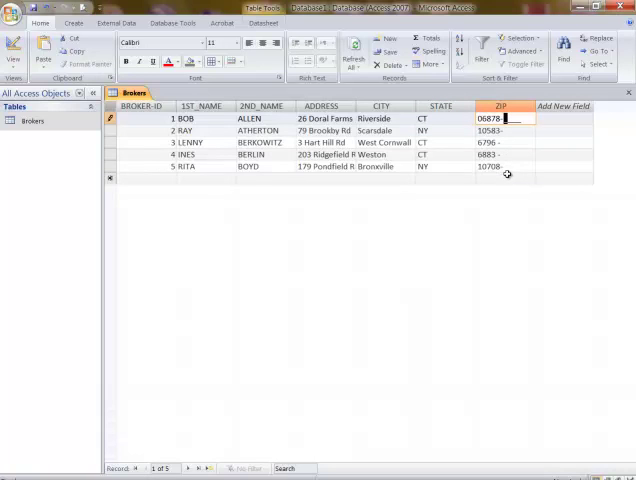
{"action": "left_click", "coordinate": [497, 142]}
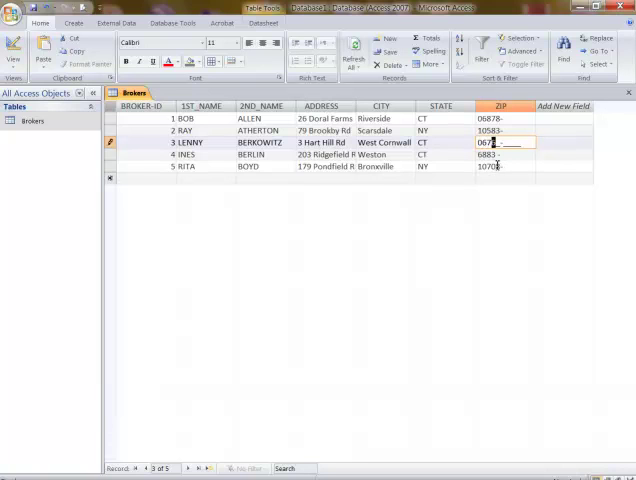
{"action": "type", "text": "96-"}
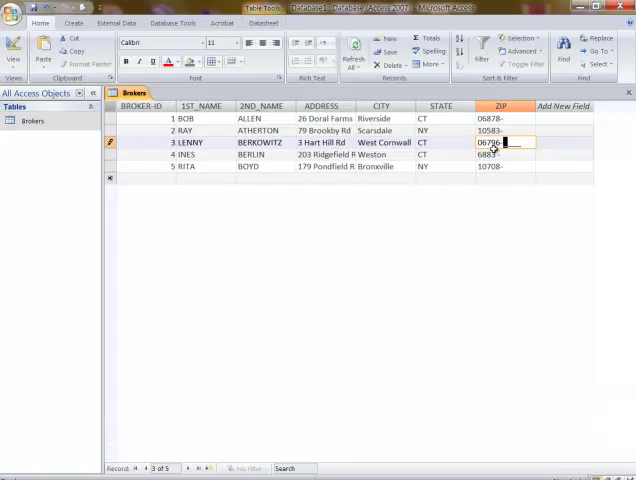
{"action": "left_click", "coordinate": [490, 154]}
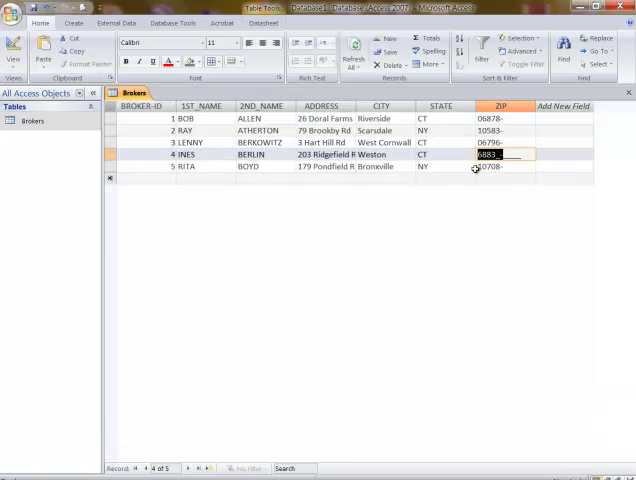
{"action": "type", "text": "0689"}
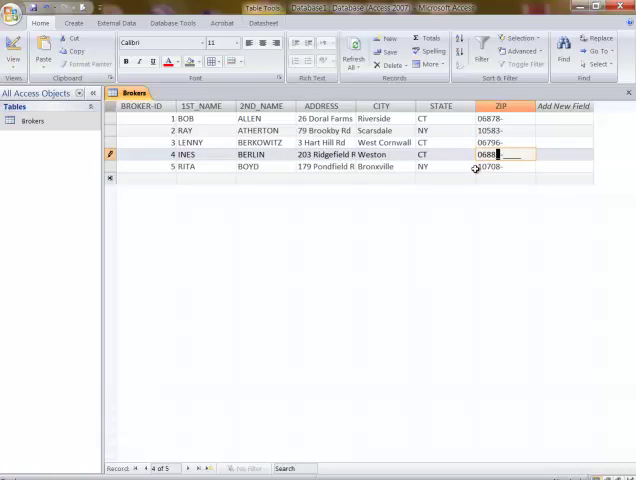
{"action": "type", "text": "83-"}
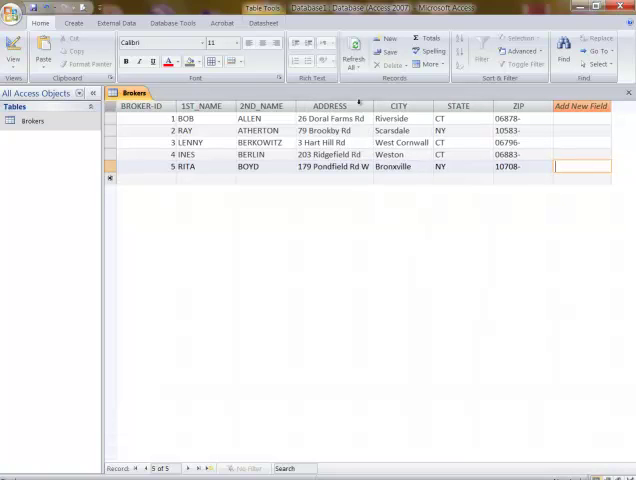
{"action": "mouse_move", "coordinate": [110, 332]}
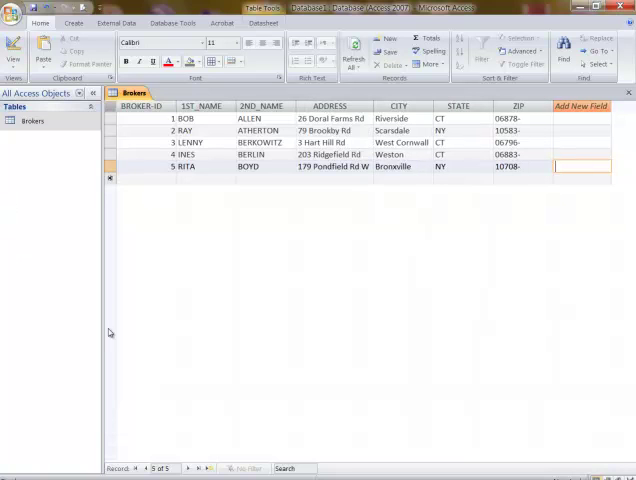